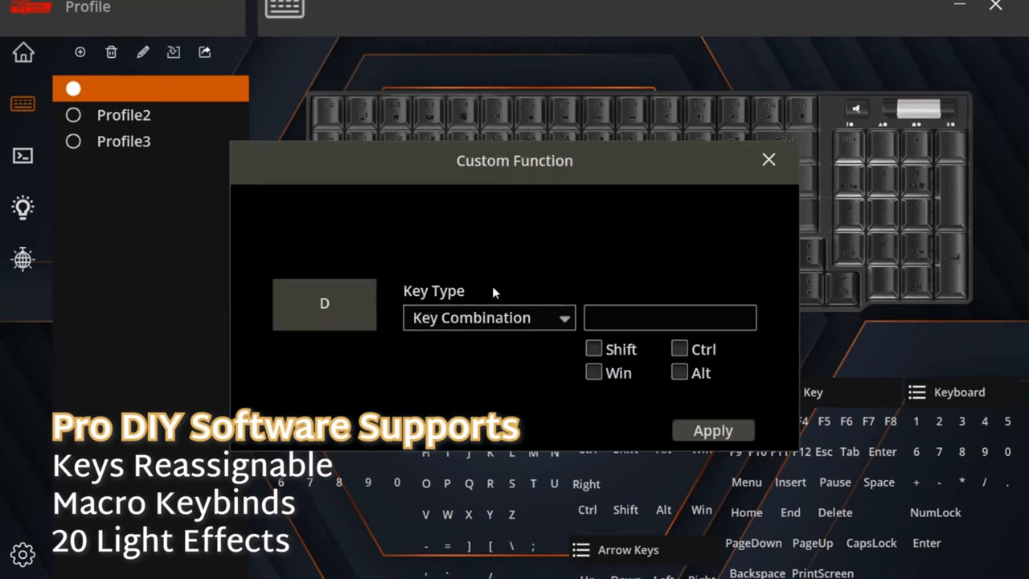
Step: Show the Macro Manager page, then the Light Effect mode list page
{"action": "left_click", "coordinate": [22, 155]}
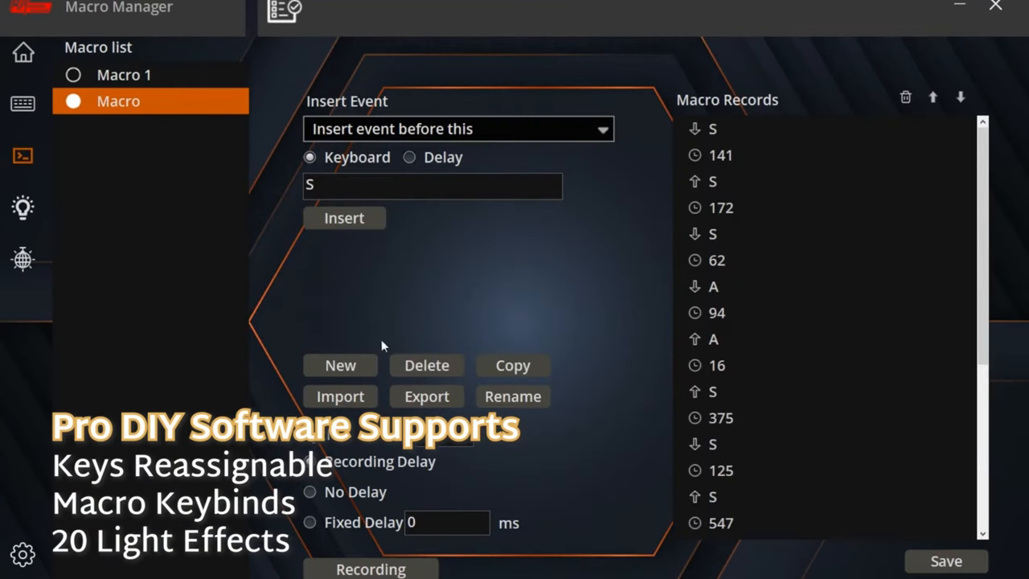
{"action": "left_click", "coordinate": [22, 207]}
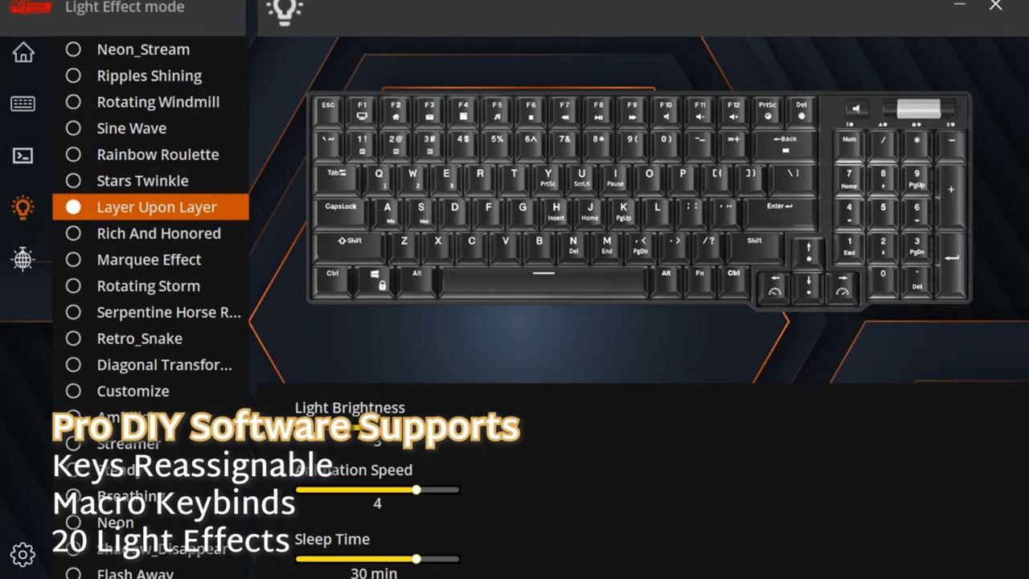